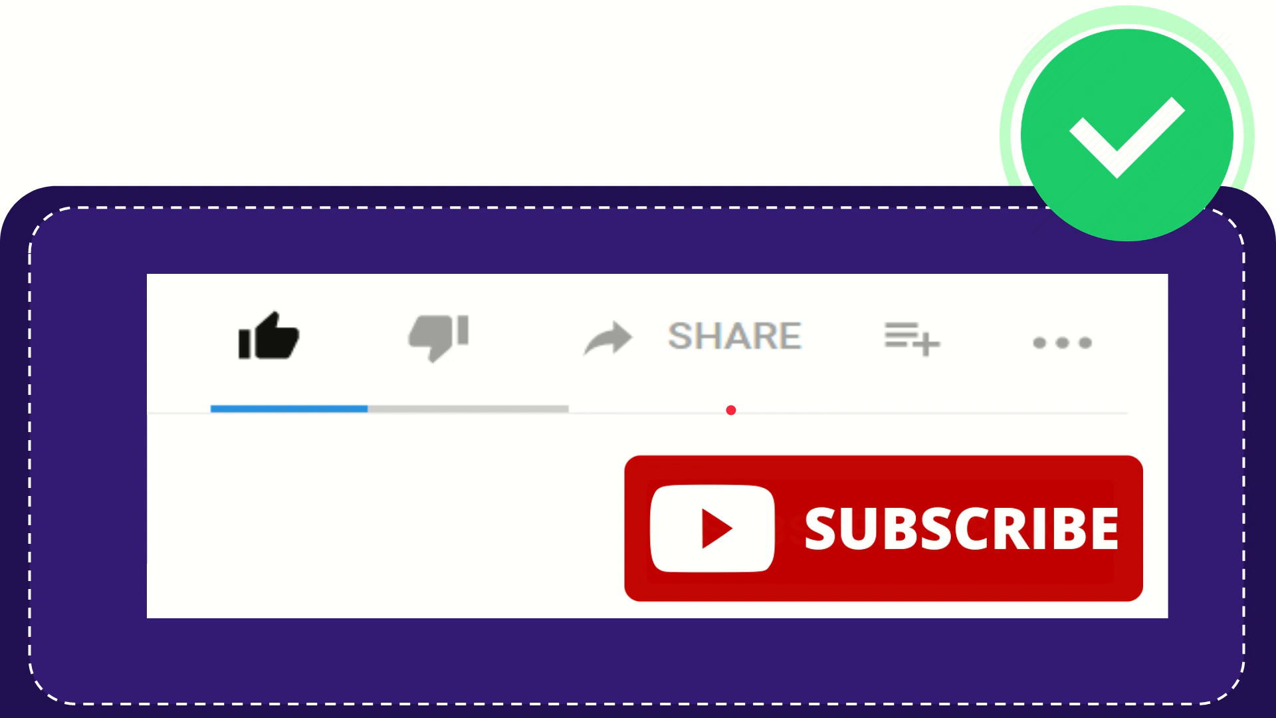
mouse_move(920, 341)
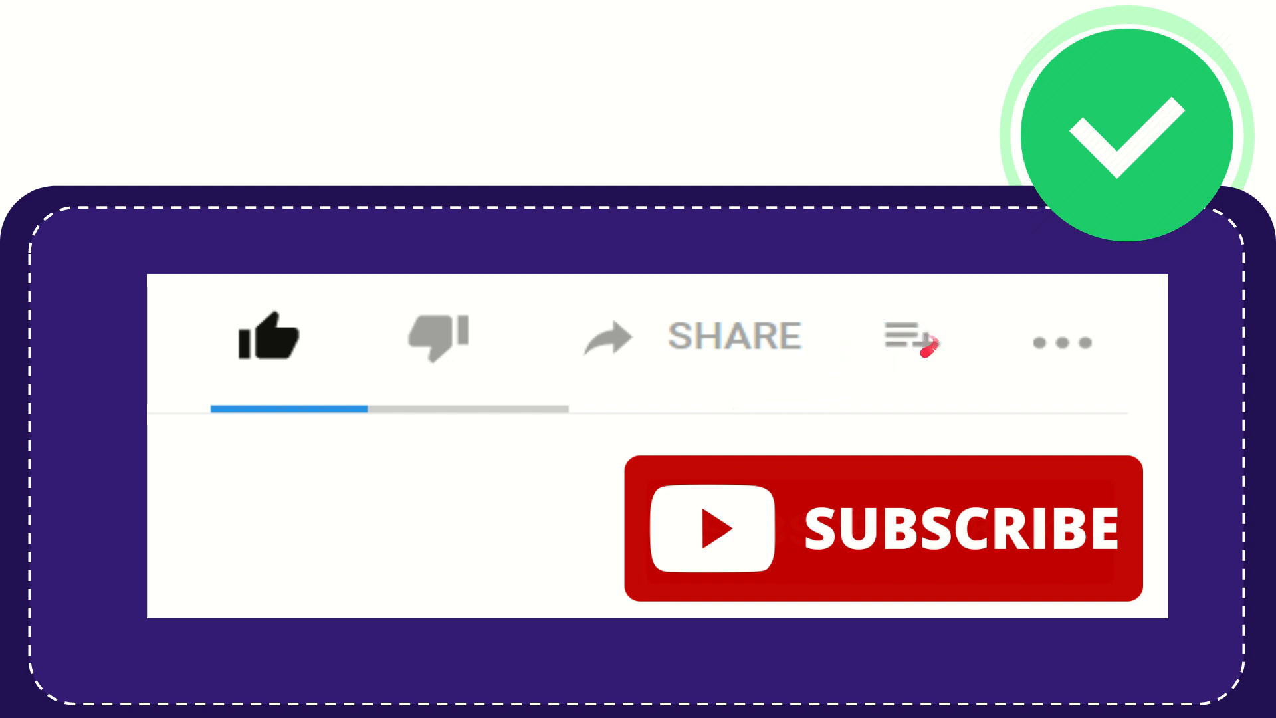